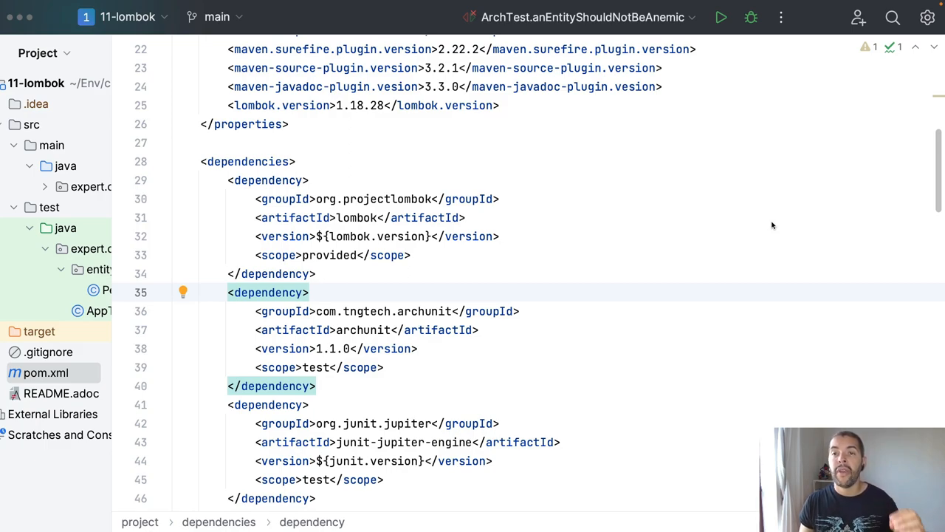
mouse_move(761, 218)
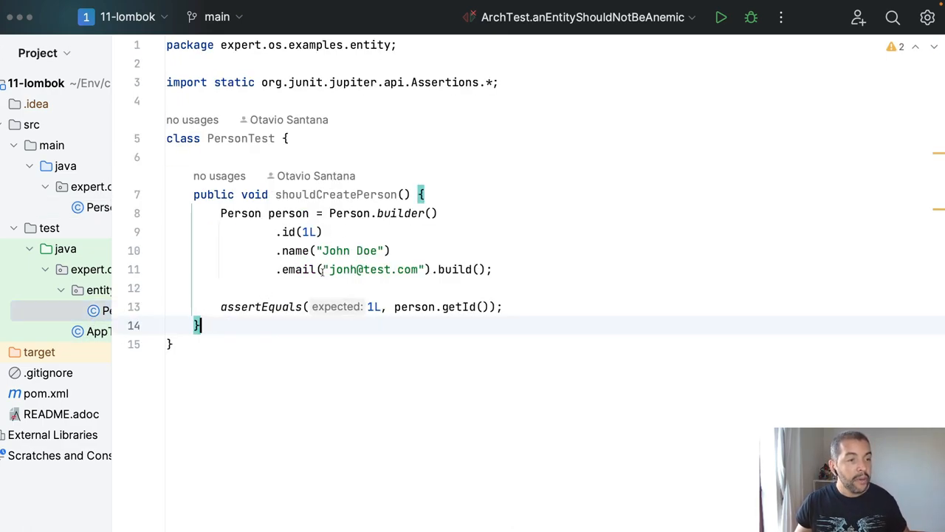
Add person.setId(2L) and assert the id equals 2L in shouldCreatePerson.
left_click(505, 306)
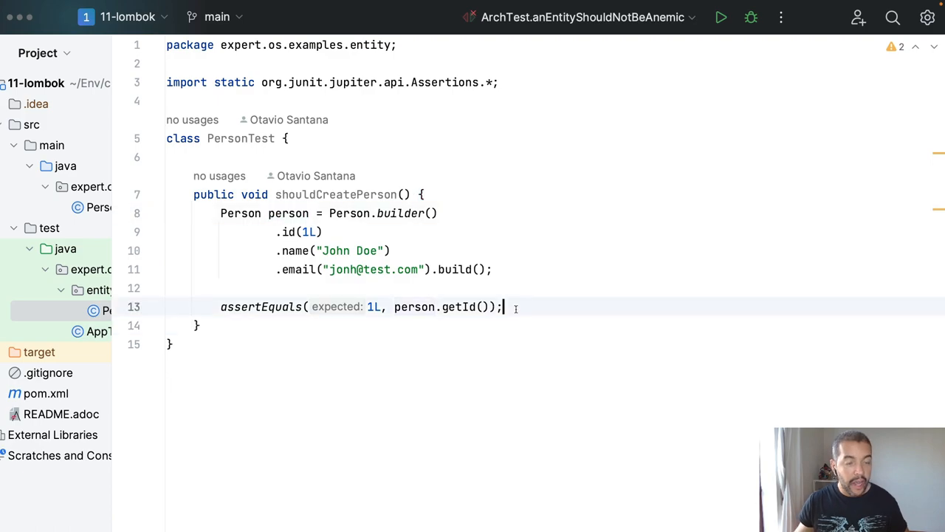
type("person.setId();")
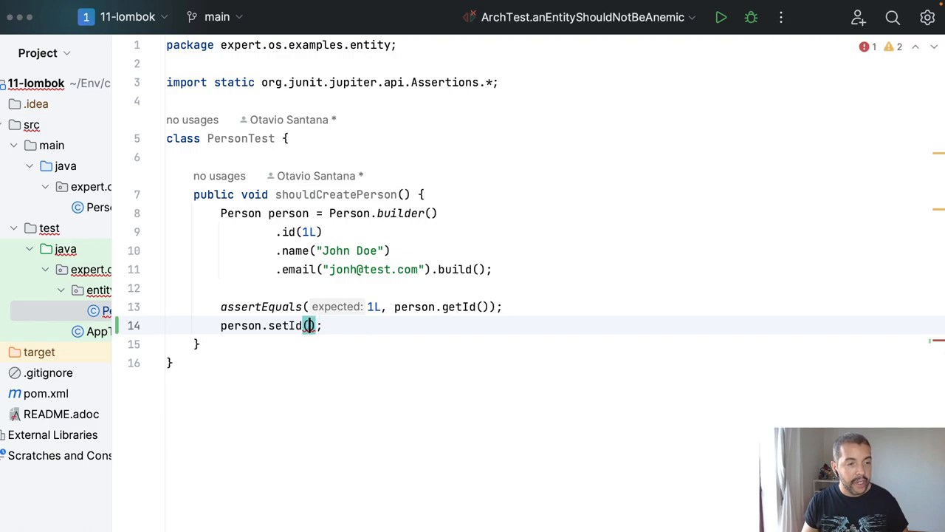
type("2L")
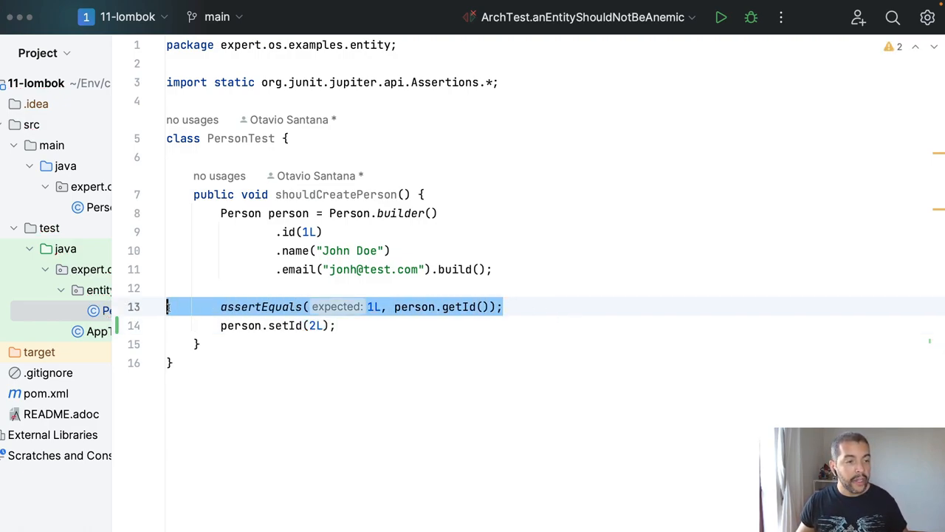
key("enter")
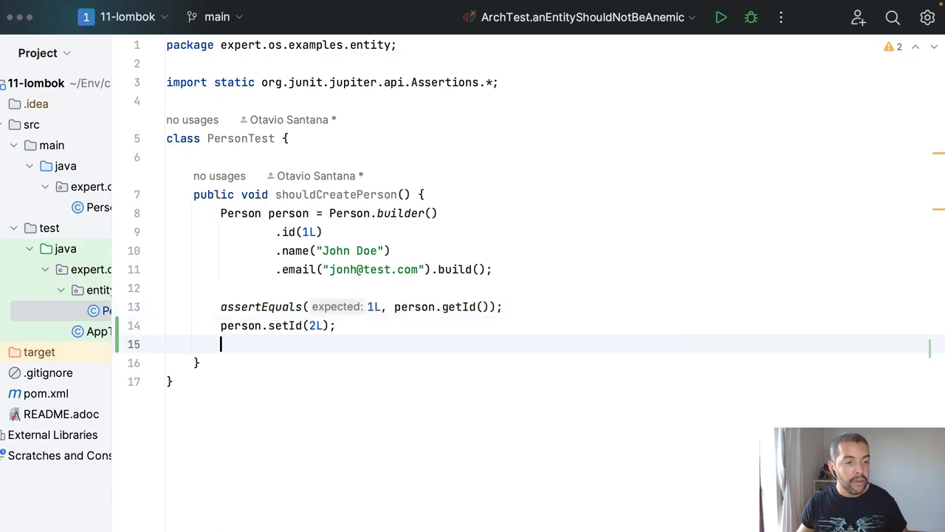
type("assertEquals(")
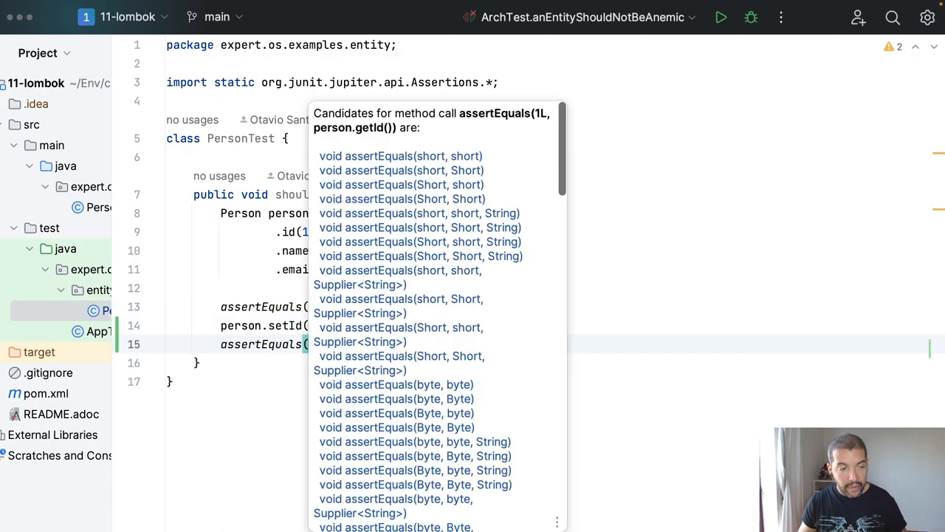
right_click(266, 288)
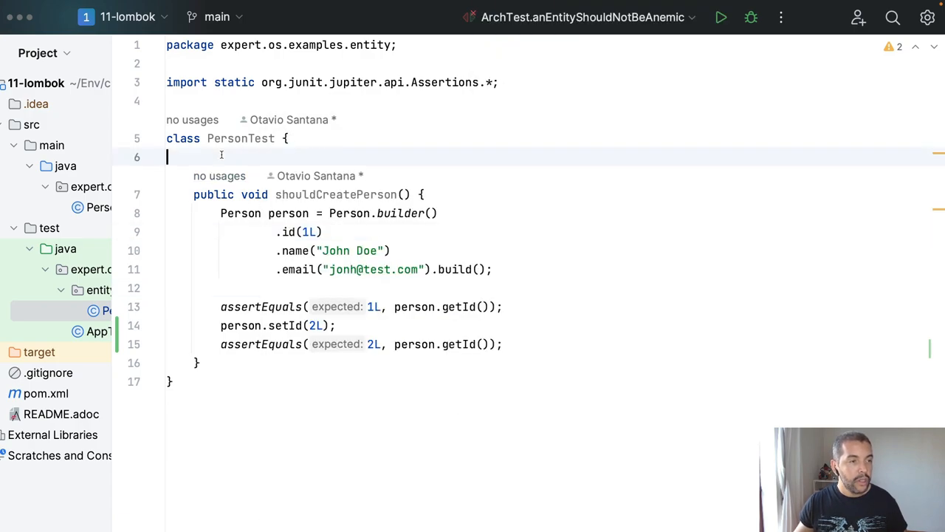
type("@Test")
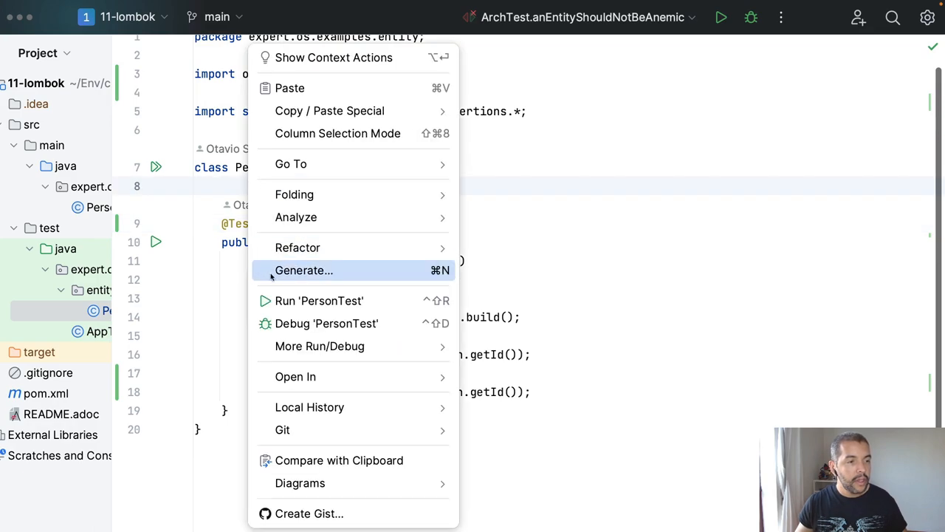
Run PersonTest and see shouldCreatePerson pass, 1 of 1 tests.
left_click(319, 302)
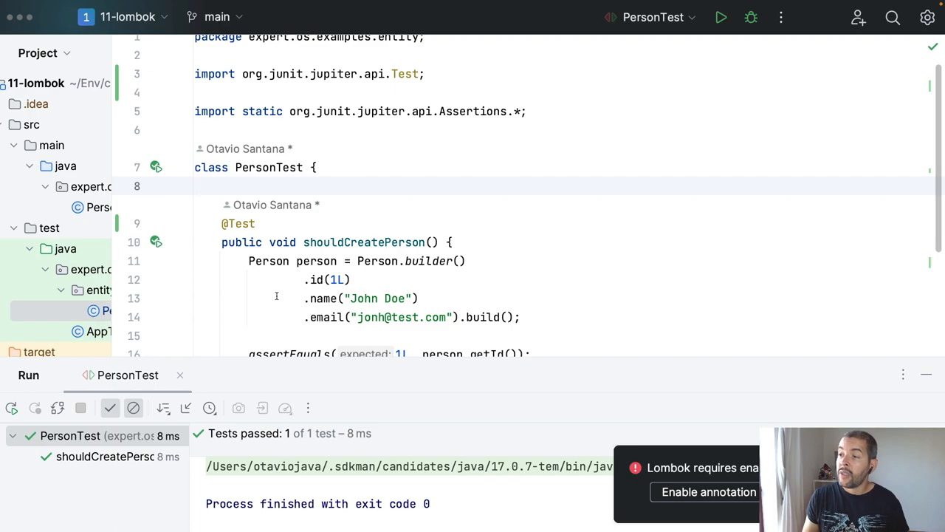
left_click(195, 186)
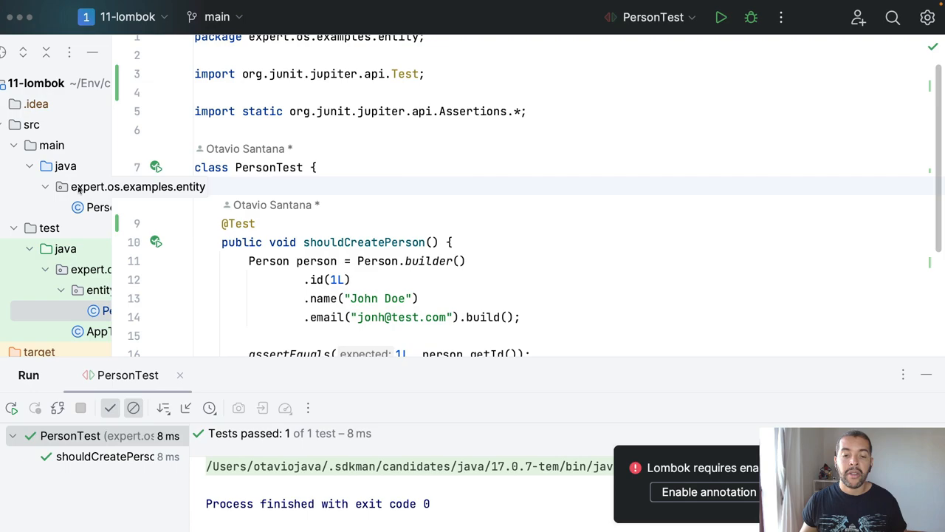
Create a Book record in the entity package with String id, title and author.
right_click(138, 187)
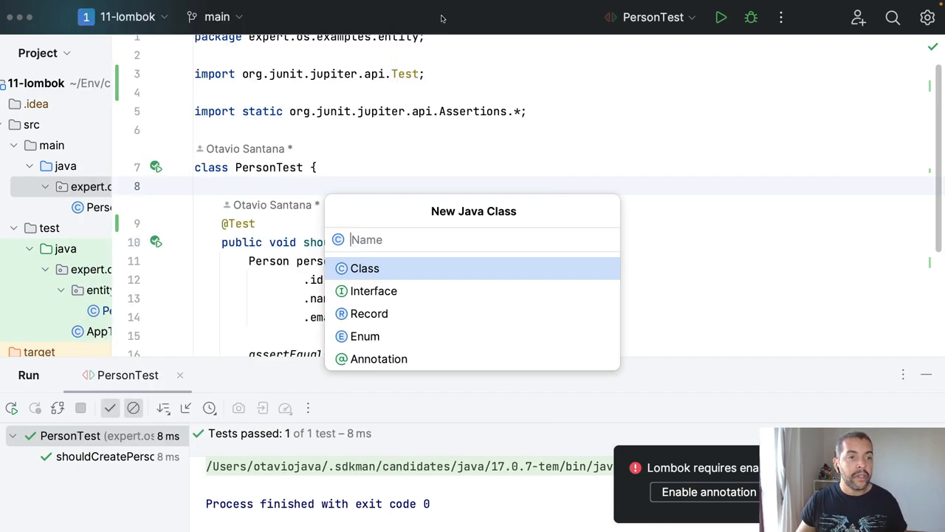
type("Book")
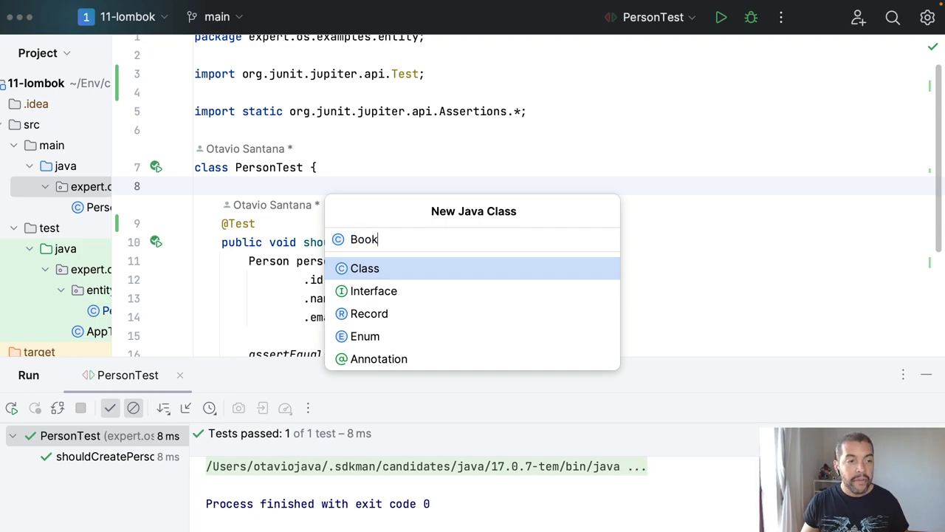
left_click(369, 314)
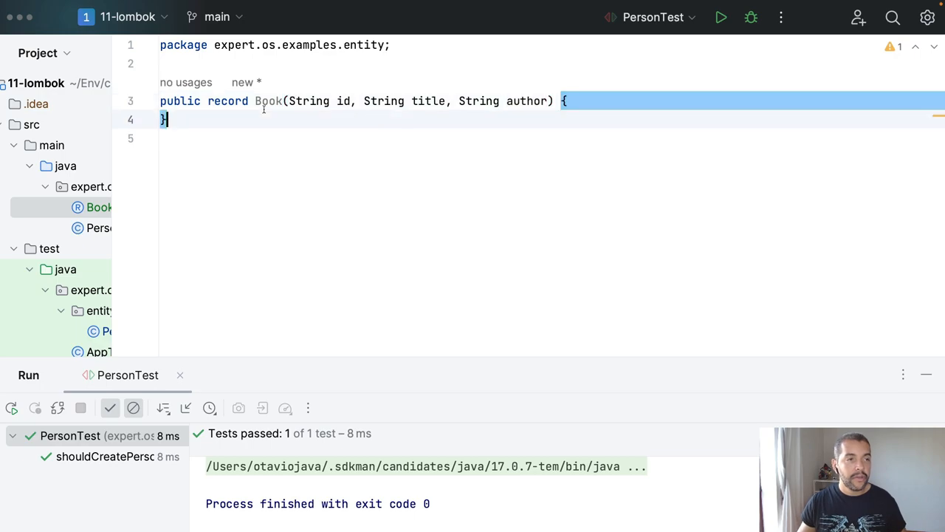
type("enter pre")
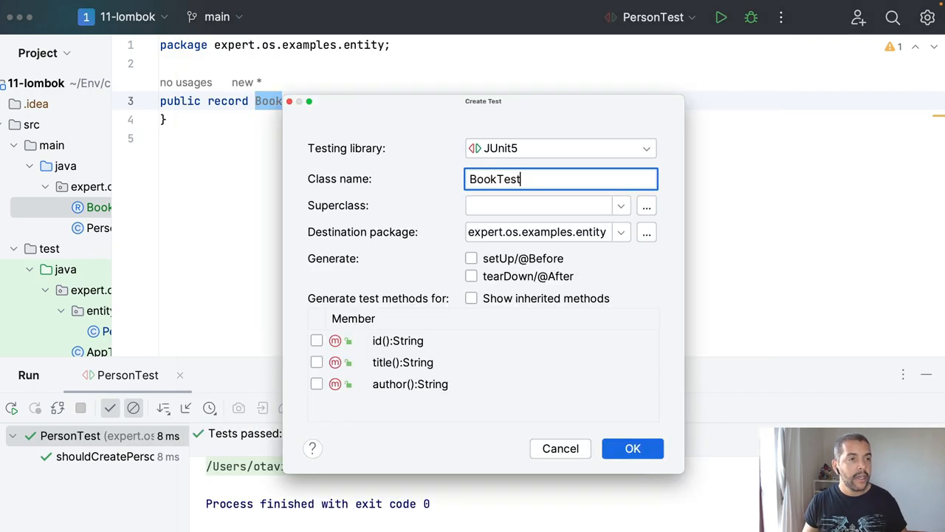
left_click(632, 449)
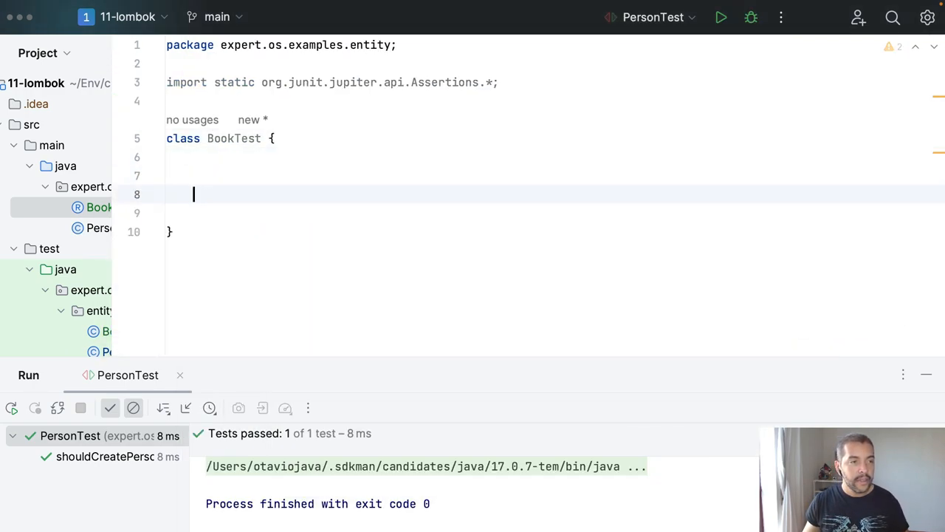
type("public void shouldCreateBook() {")
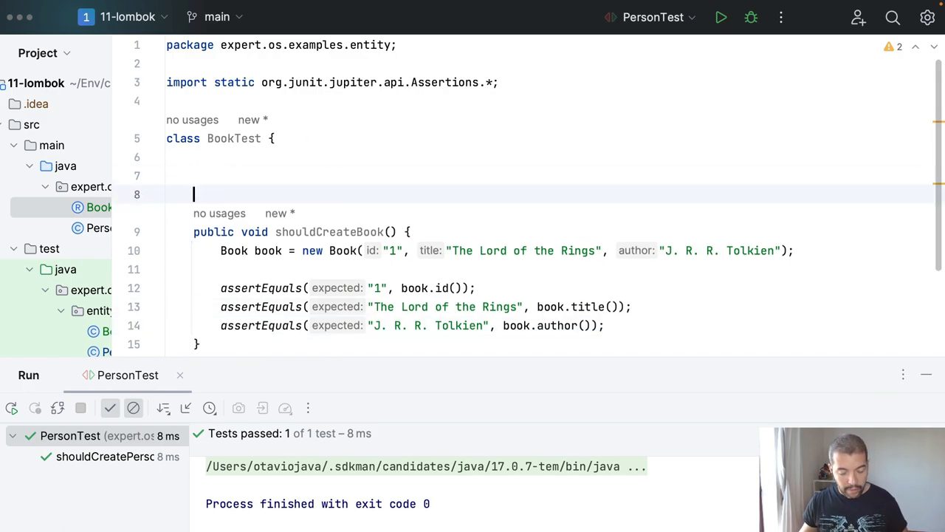
type("@Test")
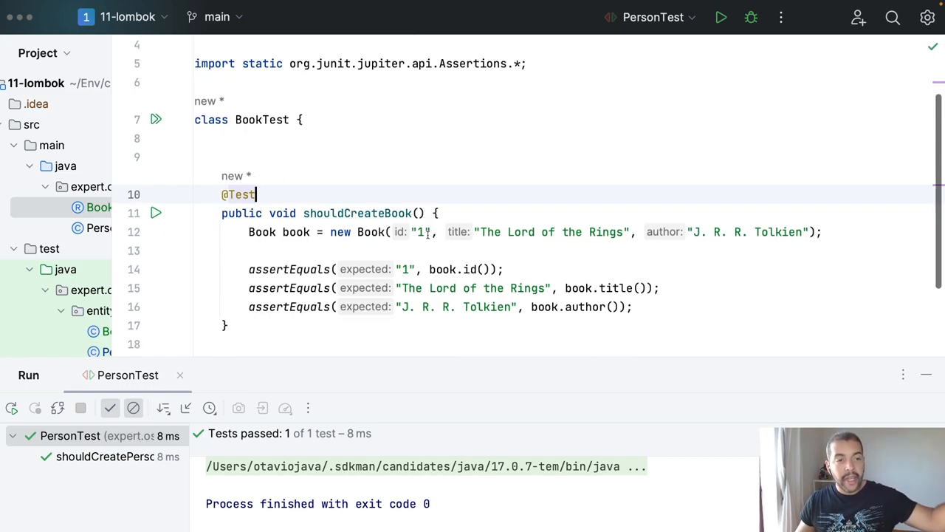
mouse_move(471, 235)
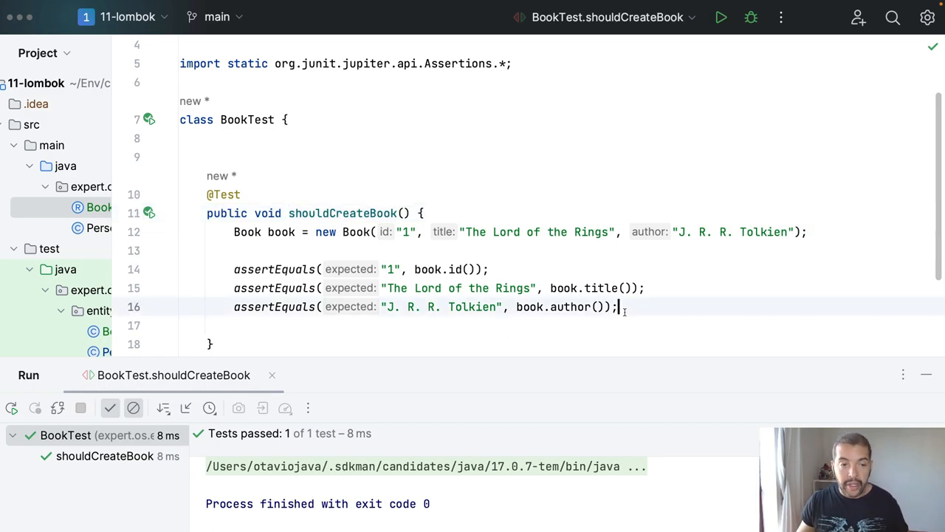
type("book.se")
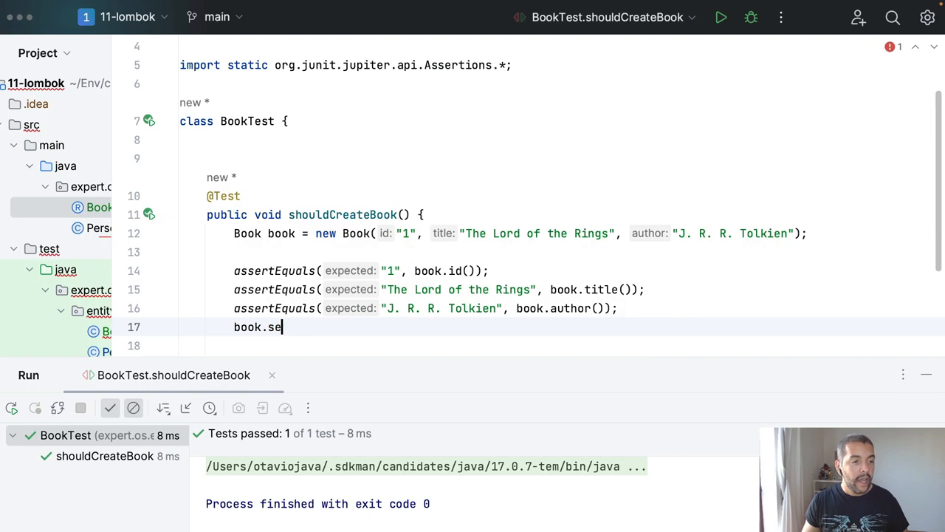
Try book.setTitle("The Hobbit") in BookTest, see it fail, and return to Book.java.
type("tTitle(\"The Hobbit\");")
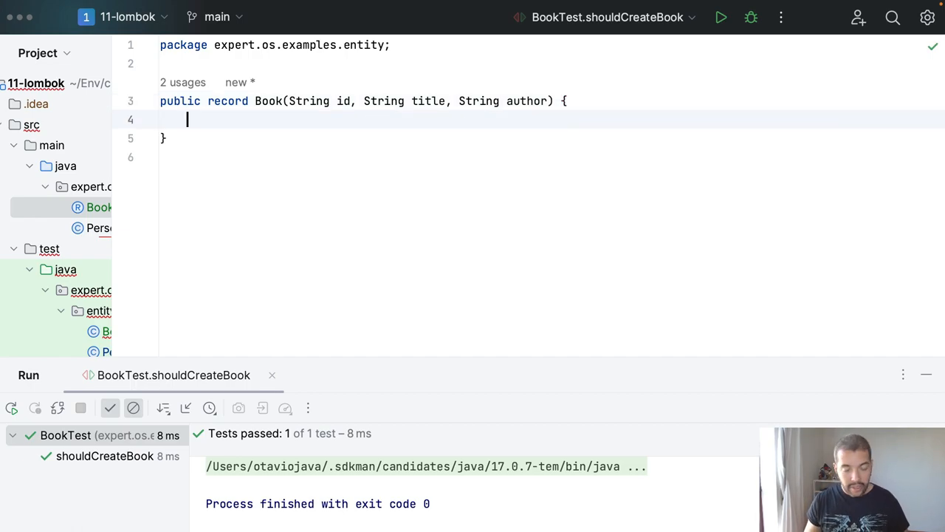
Write a setId(String id) method in Book assigning this.id and returning Book.
type("publi")
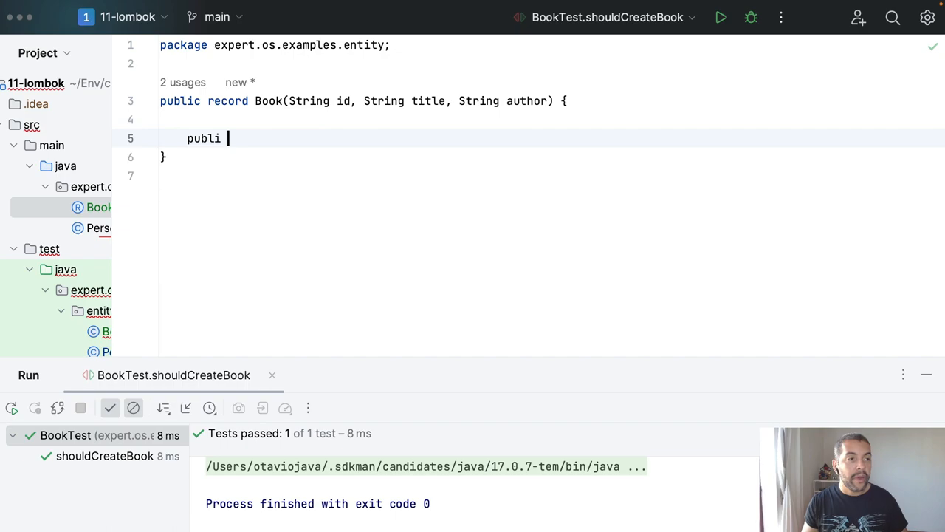
type("c void")
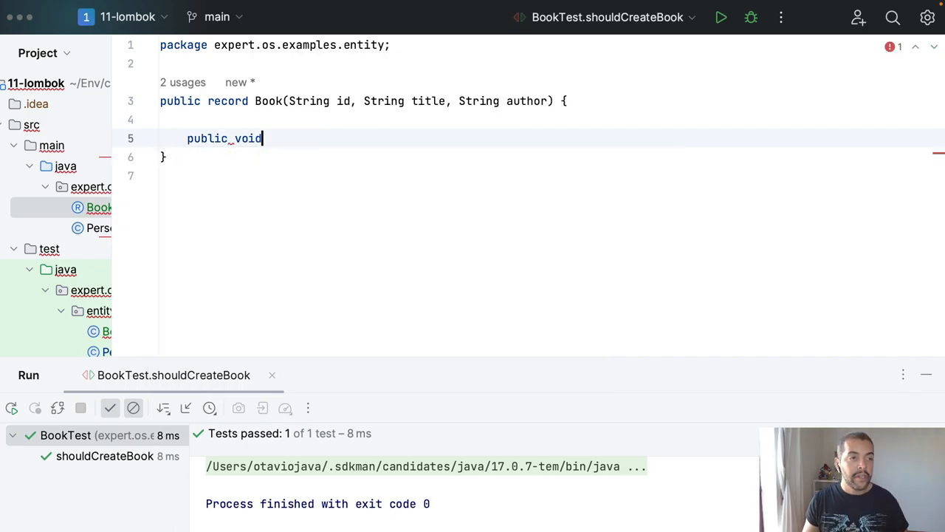
type("setId(String id) {")
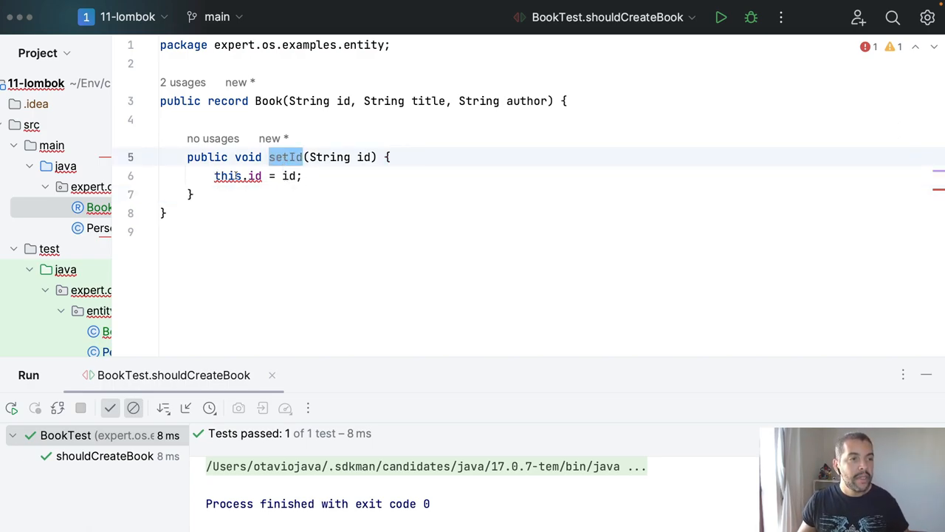
type("Book")
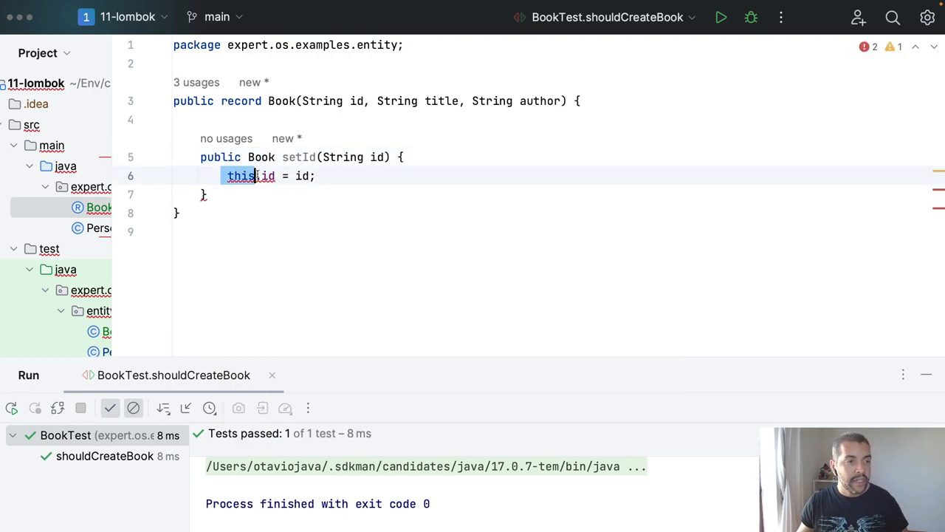
Rewrite setId to return new Book(newId, title, author).
type("return new Book(newId, title, author);")
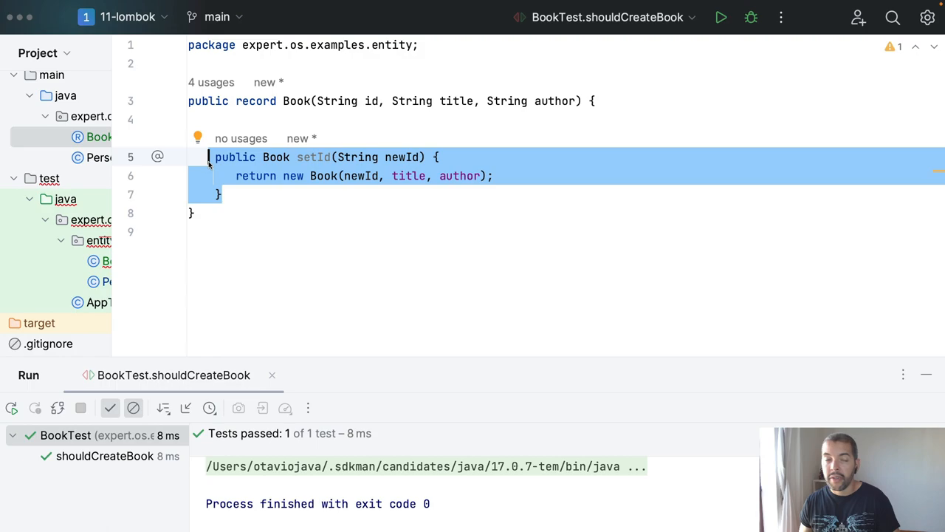
Open the Lombok-annotated Person class from the Project tree for comparison.
left_click(98, 157)
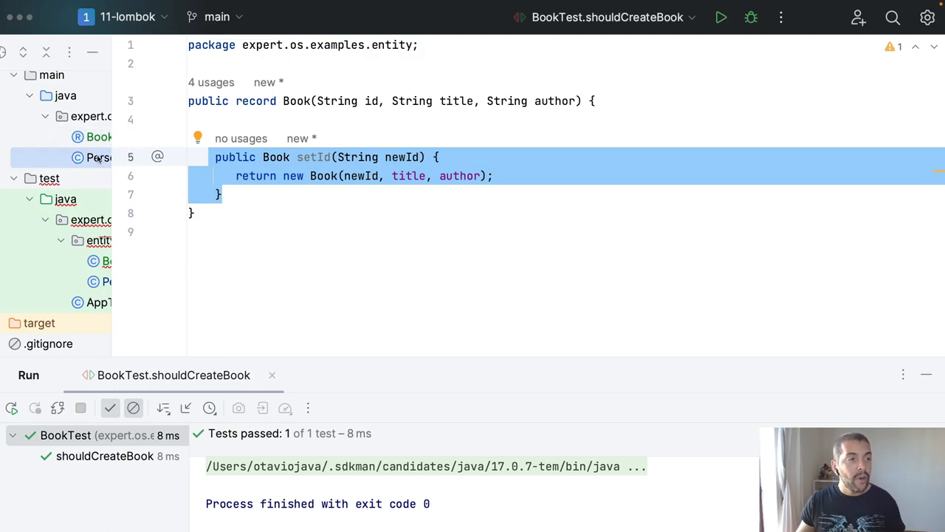
left_click(99, 157)
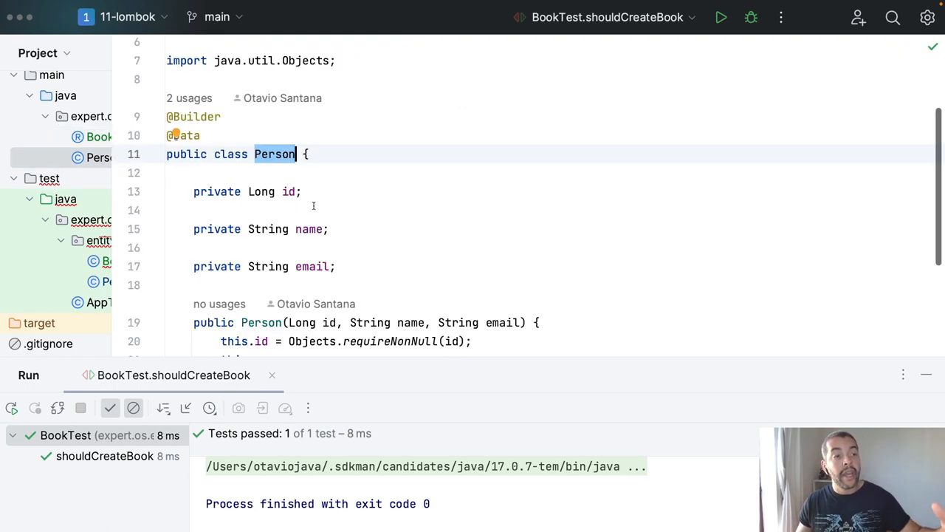